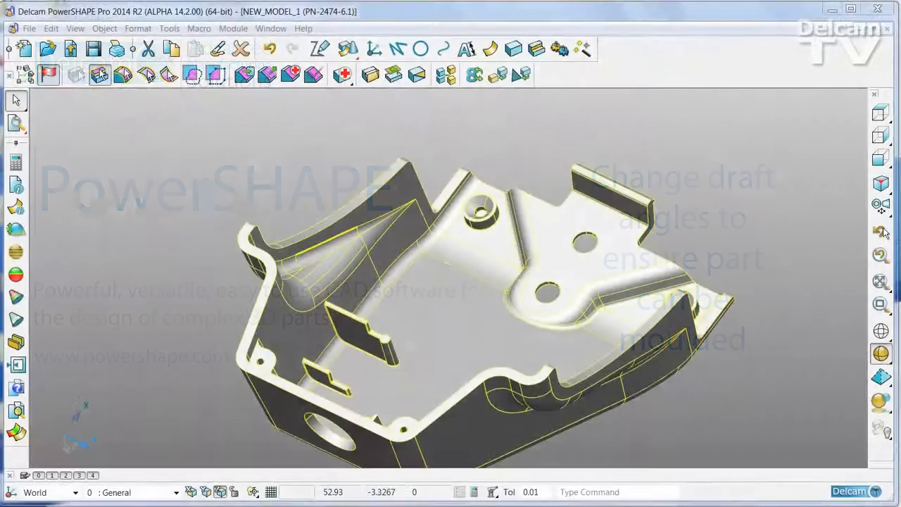
Step: Apply a -1 (359 degree) draft angle to the selected flat face and close the draft tool
left_click_drag(451, 281, 486, 141)
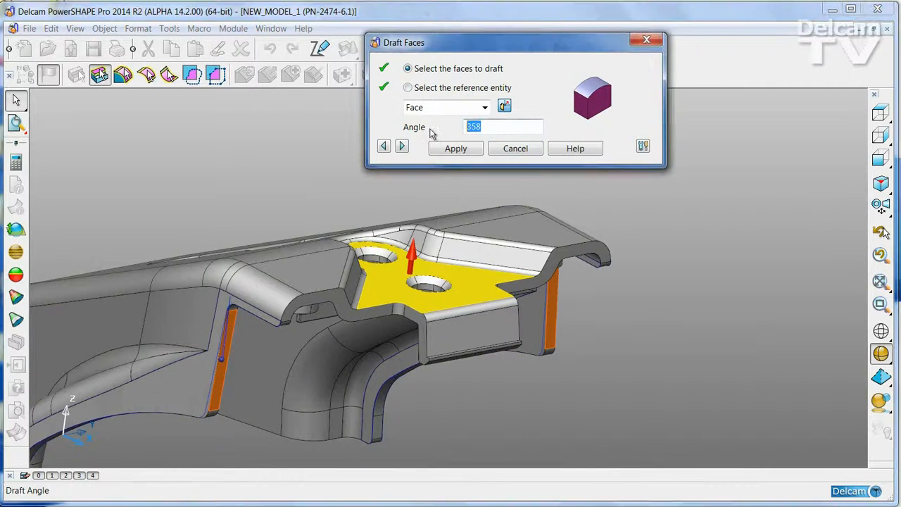
type("-1")
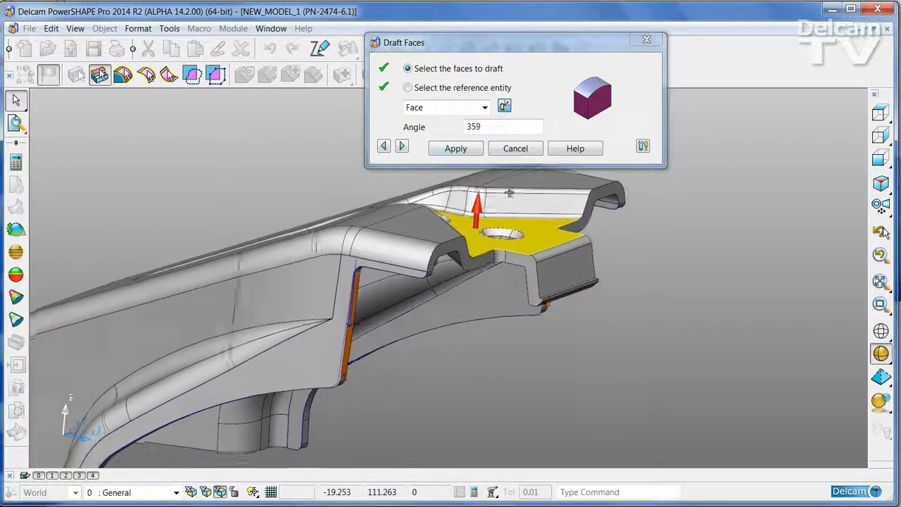
left_click(456, 148)
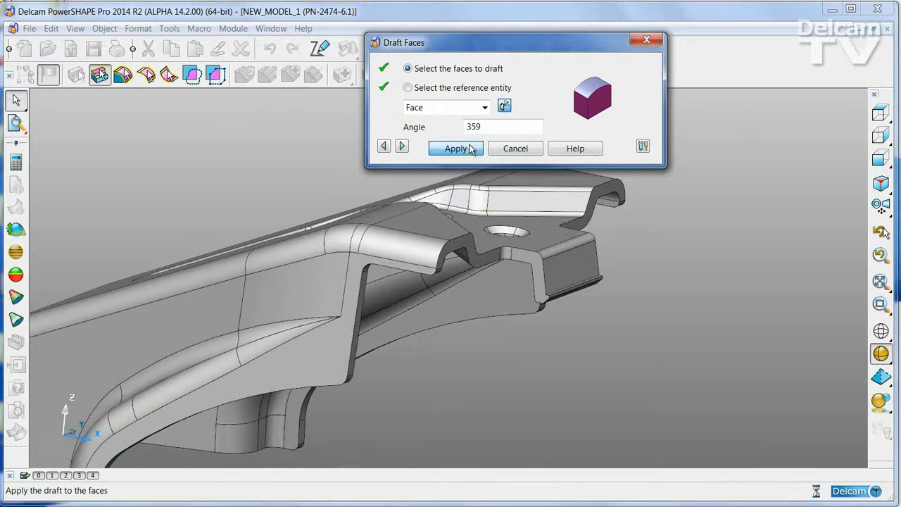
left_click(456, 147)
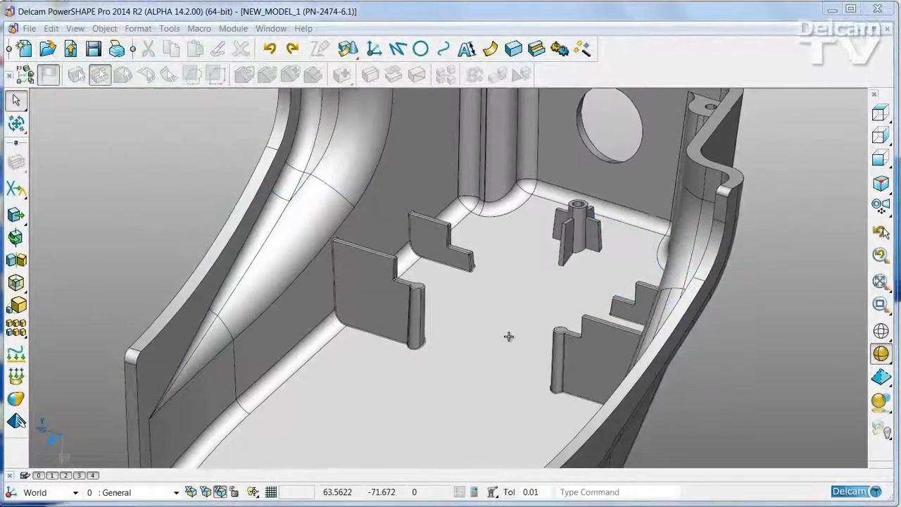
Step: Pick both rib end faces, attempt an Offset Faces operation and dismiss it without change
scroll("up", 3)
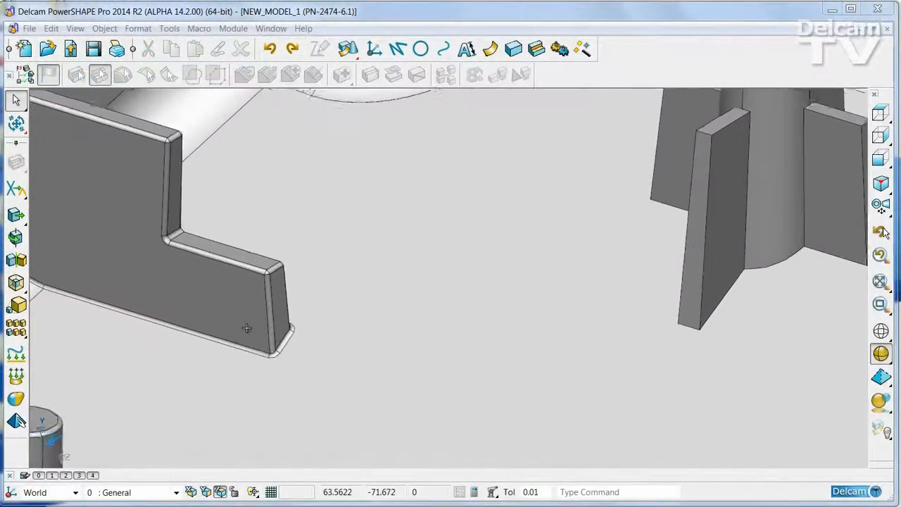
left_click(247, 328)
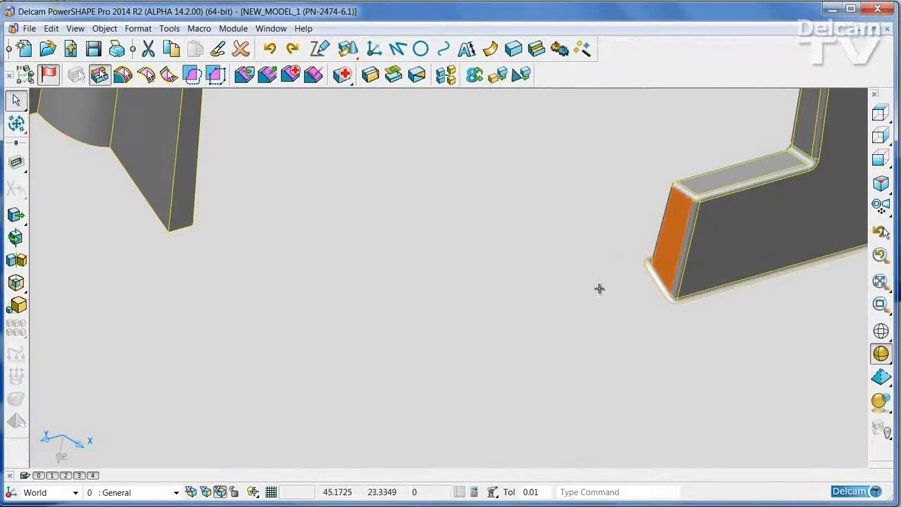
left_click(17, 282)
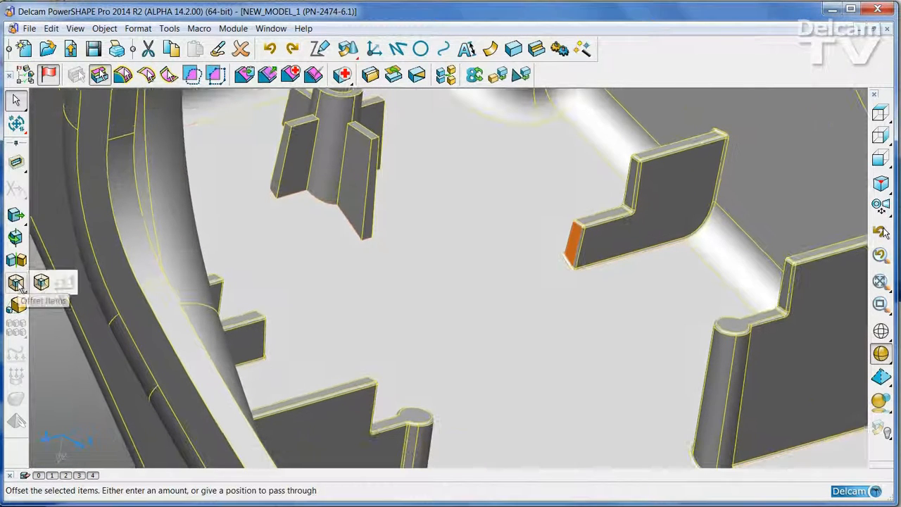
left_click(15, 282)
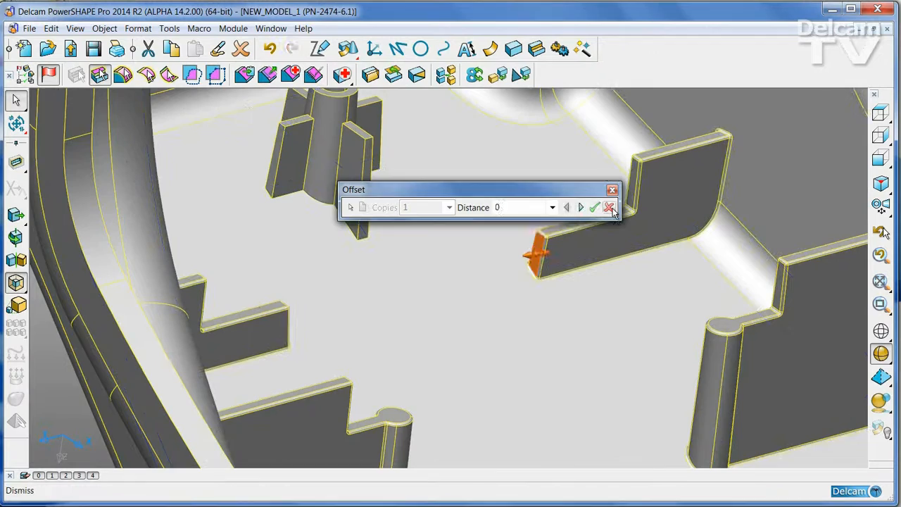
left_click(610, 206)
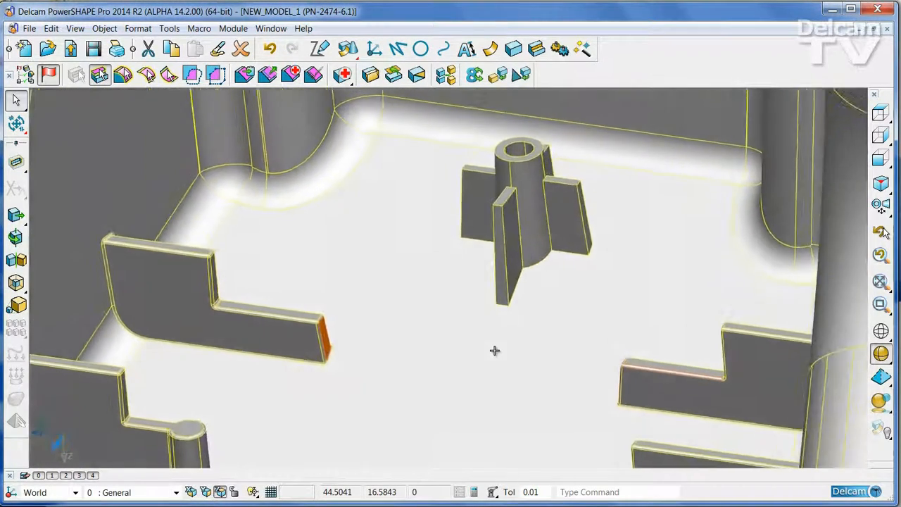
left_click_drag(493, 351, 485, 341)
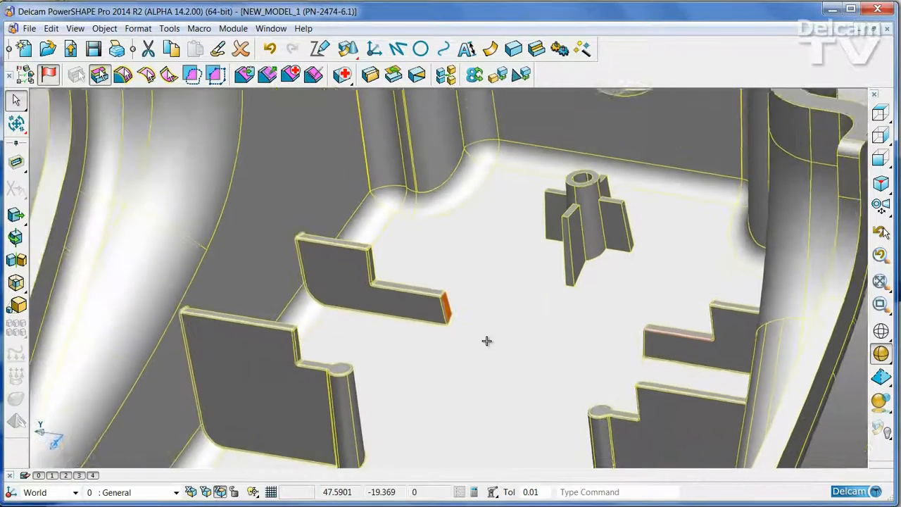
left_click_drag(486, 342, 471, 336)
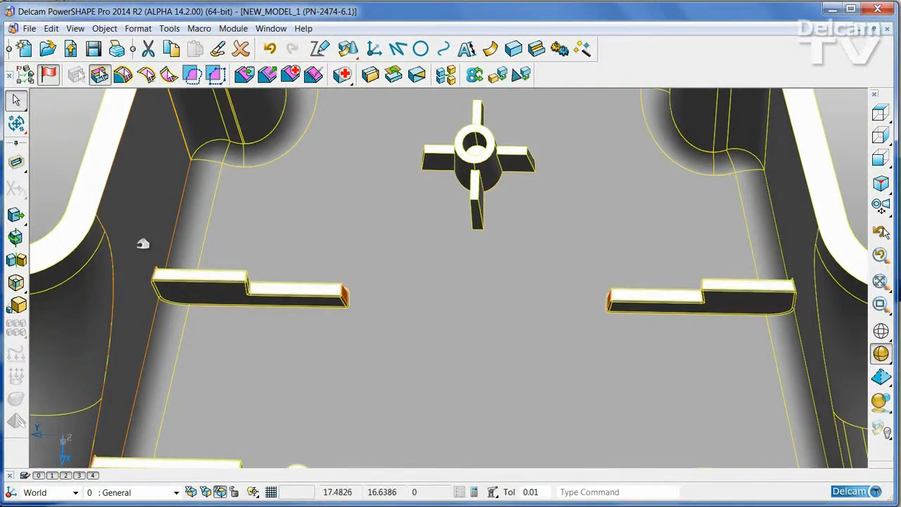
Step: Move the two selected ribs by -1 toward the cross-shaped boss, then dismiss the Move tool
left_click_drag(138, 245, 805, 338)
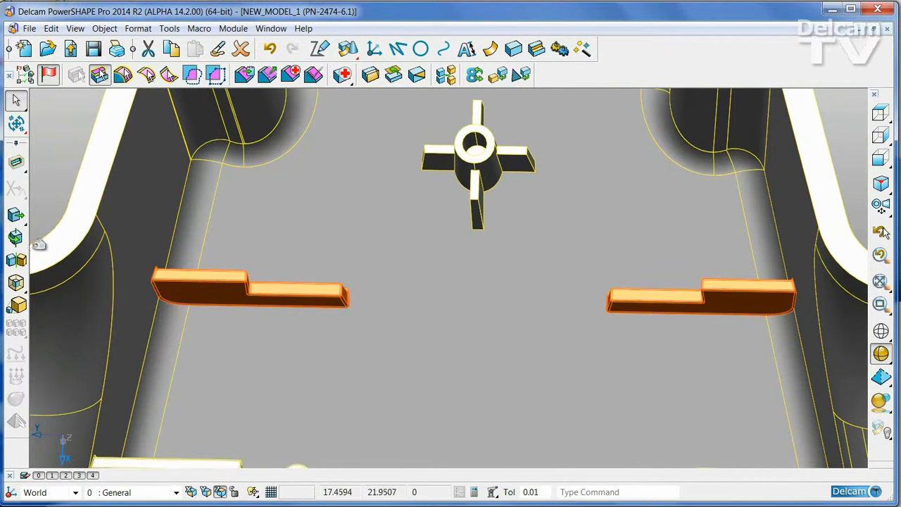
left_click(16, 214)
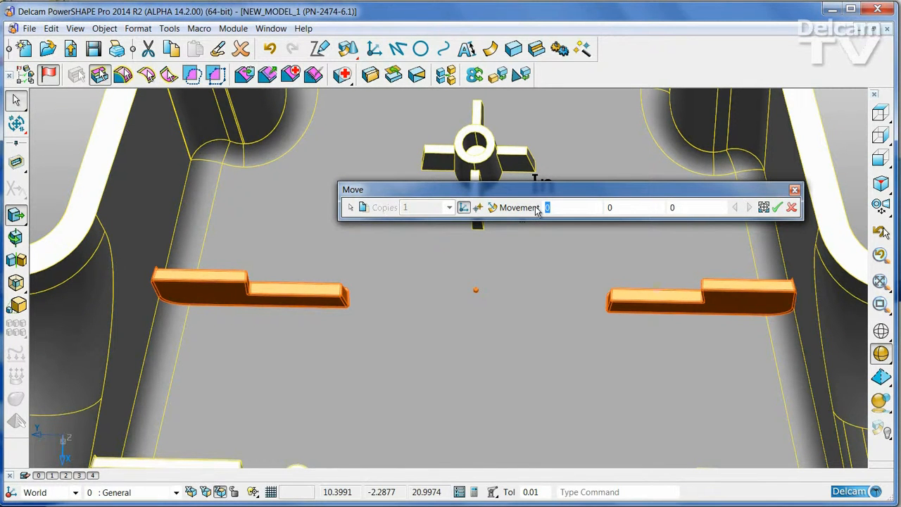
type("-1")
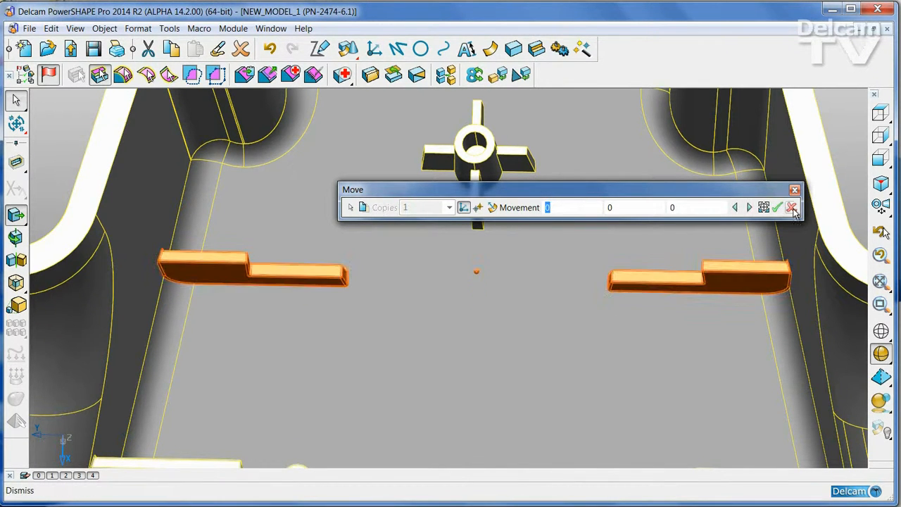
left_click(791, 207)
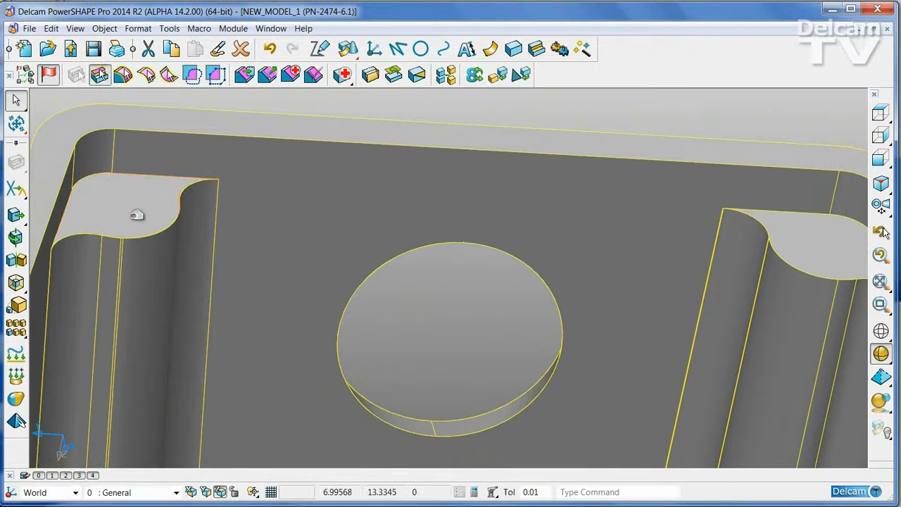
Step: Start Replace Faces on the two curved corner faces of the solid
left_click(138, 214)
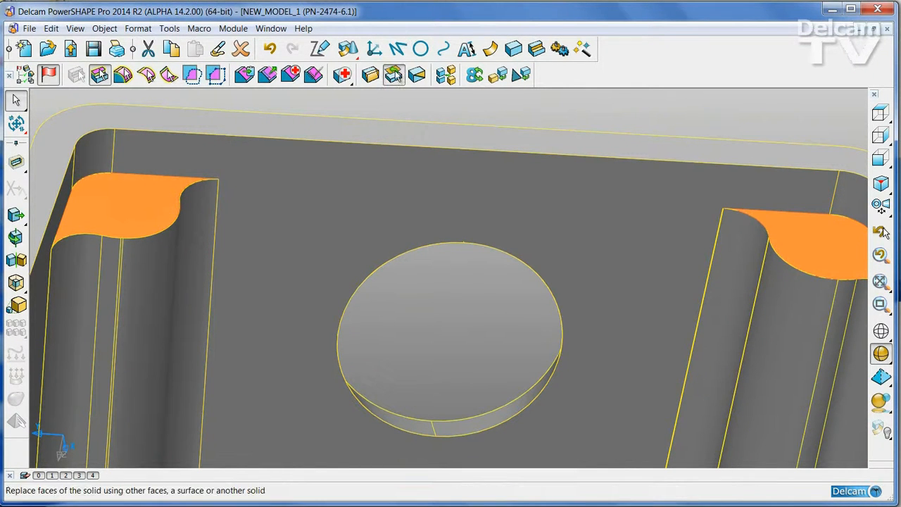
left_click(394, 74)
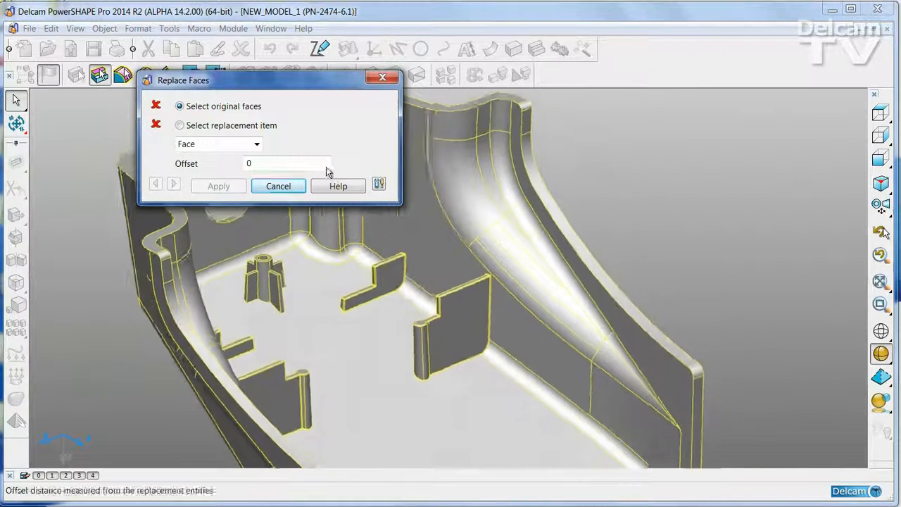
left_click(279, 185)
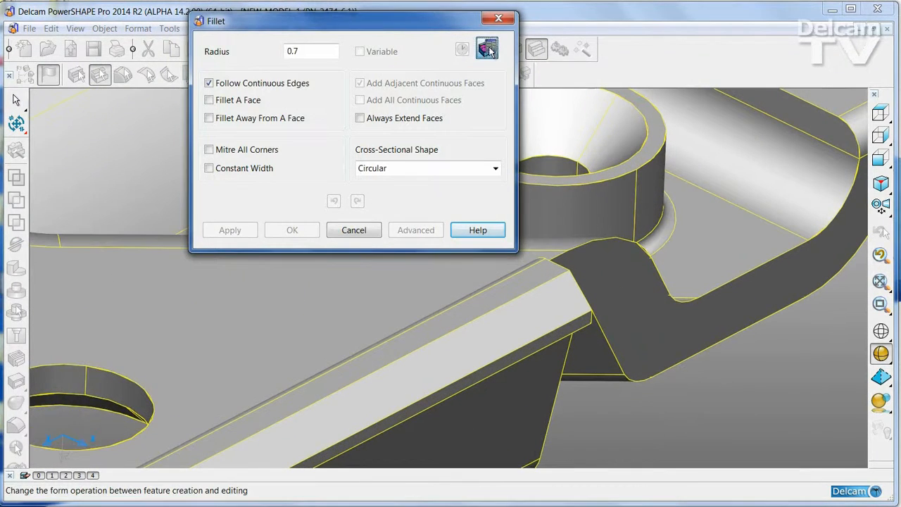
Step: Recognise the round boss base fillet as a solid fillet feature with radius 0.7 and accept it
left_click(487, 47)
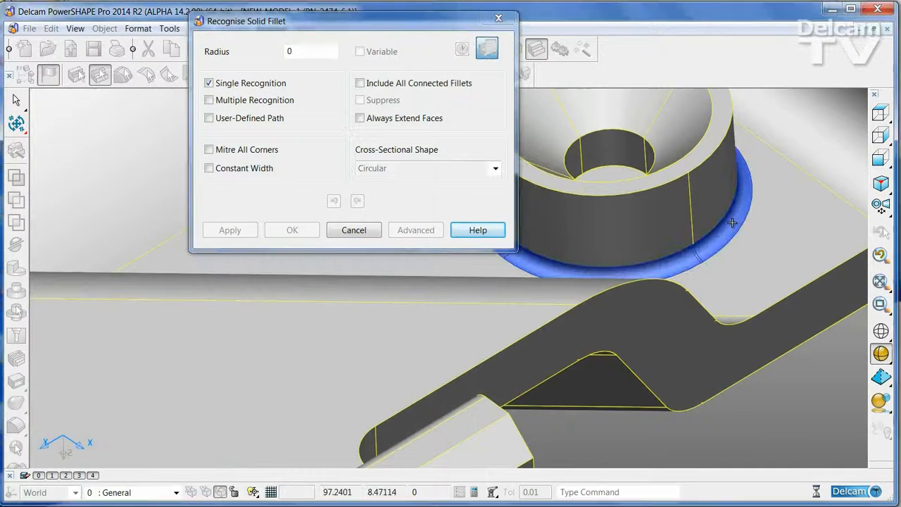
type("0.3")
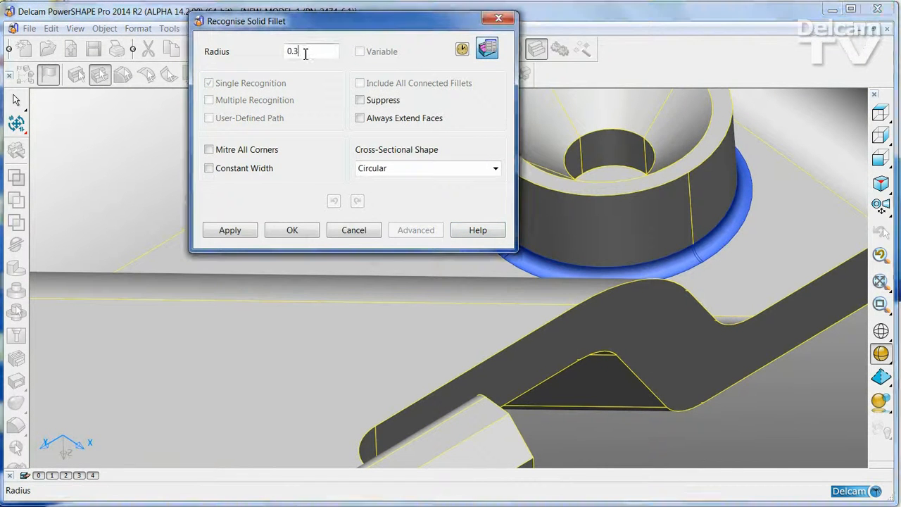
type("0.7")
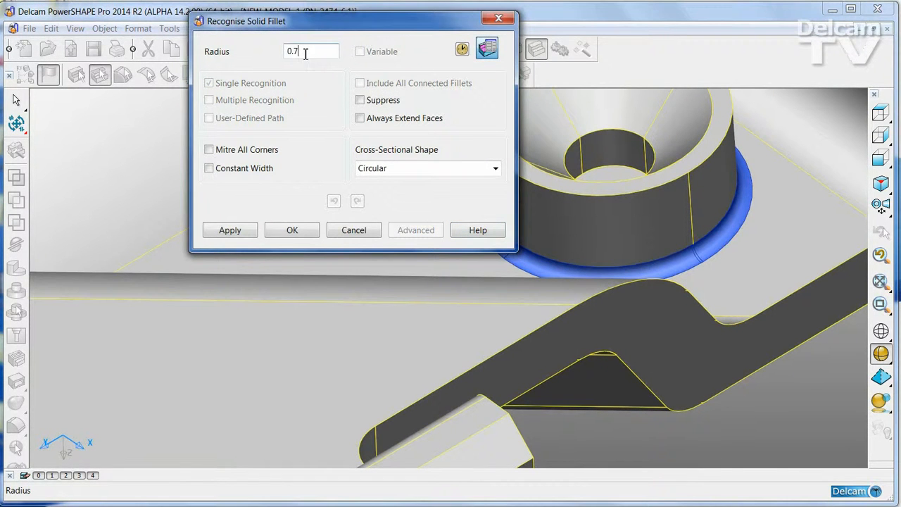
left_click(230, 229)
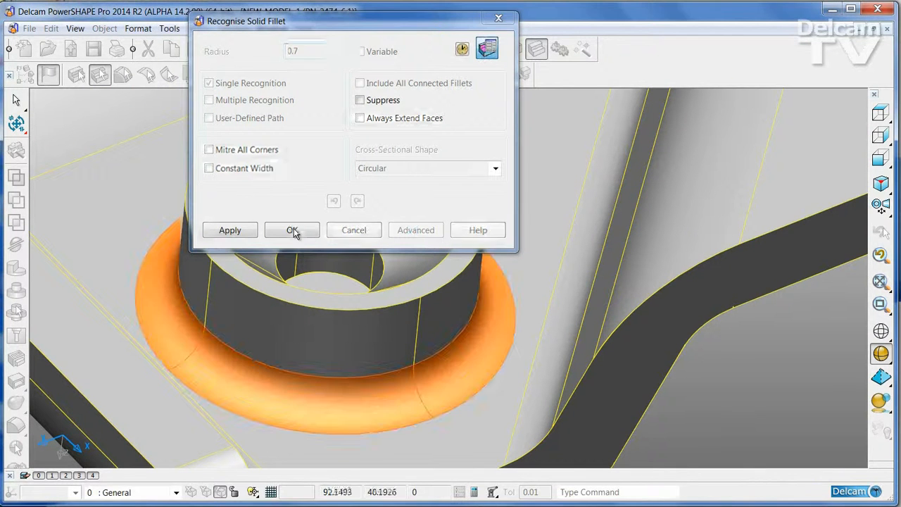
left_click(292, 230)
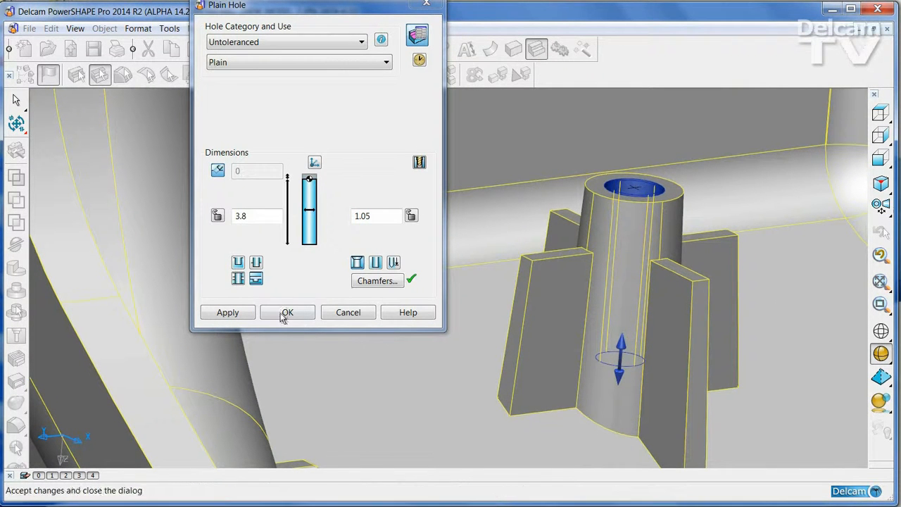
Step: Accept the boss hole as a recognised plain hole with dimensions 3.8 and 1.05
left_click(228, 313)
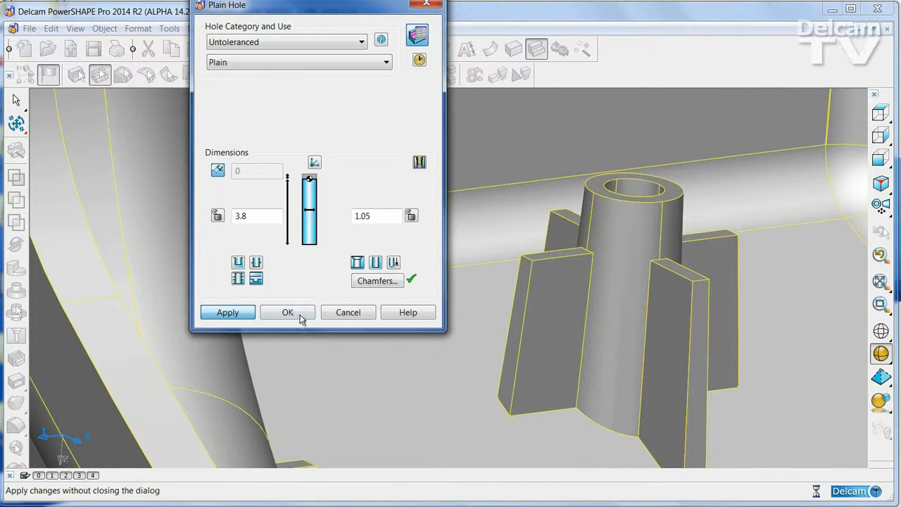